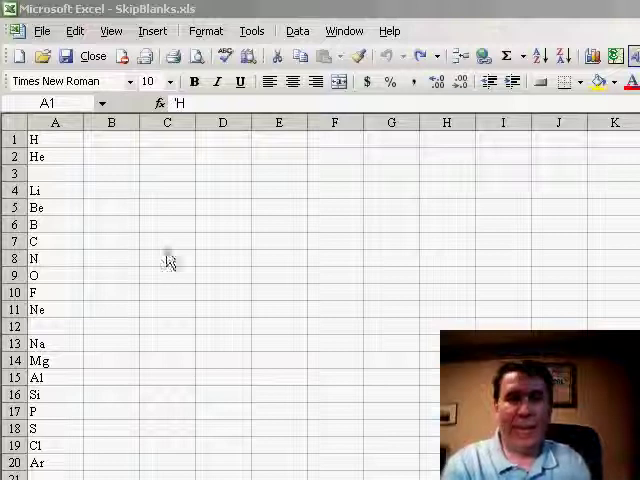
Scroll to the end of column A to show Uuo as the last symbol in row 129.
click(55, 139)
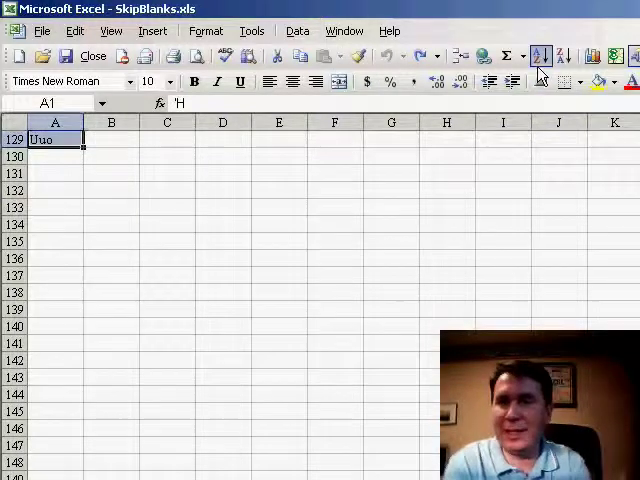
click(540, 56)
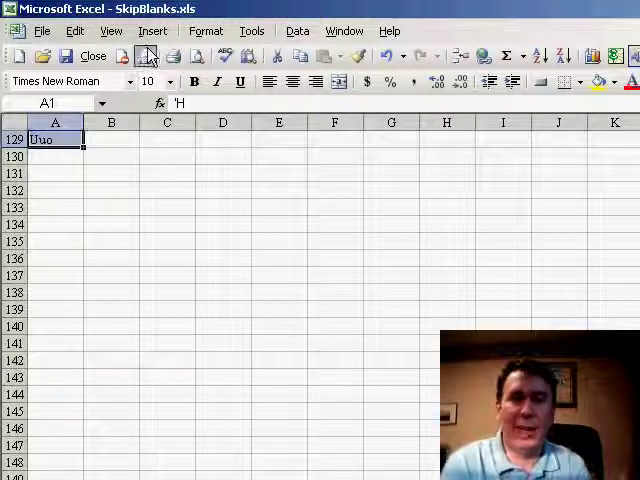
Select all blank cells in column A via Go To Special, then delete them shifting cells up.
click(74, 31)
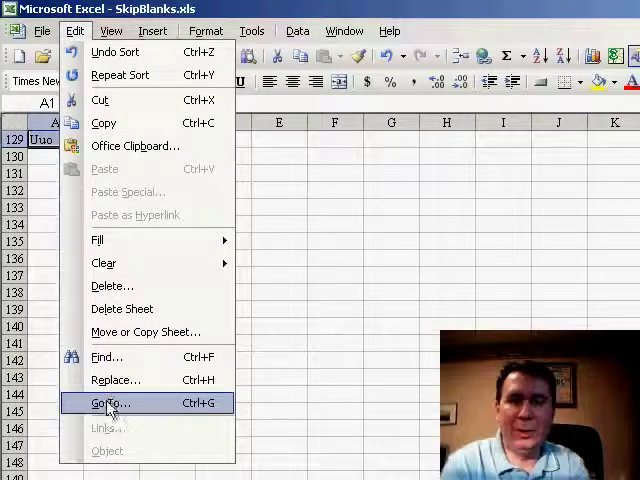
click(110, 403)
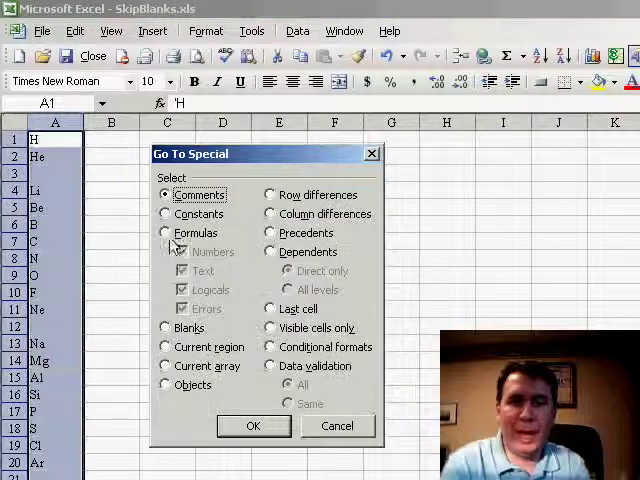
click(254, 426)
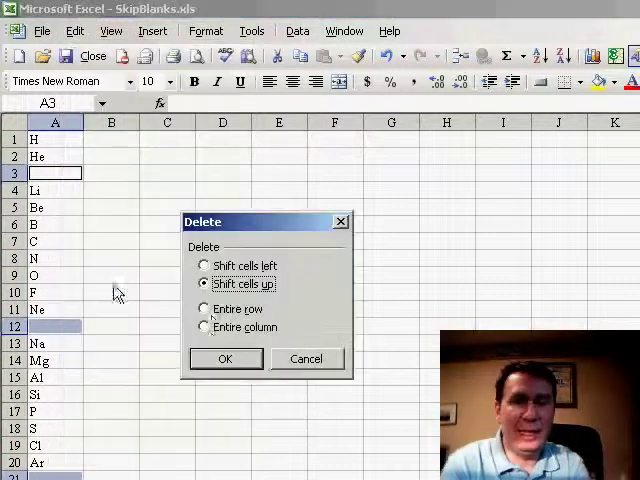
click(224, 358)
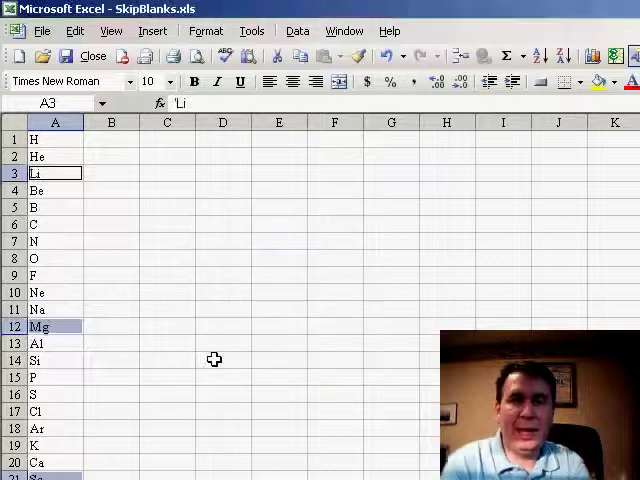